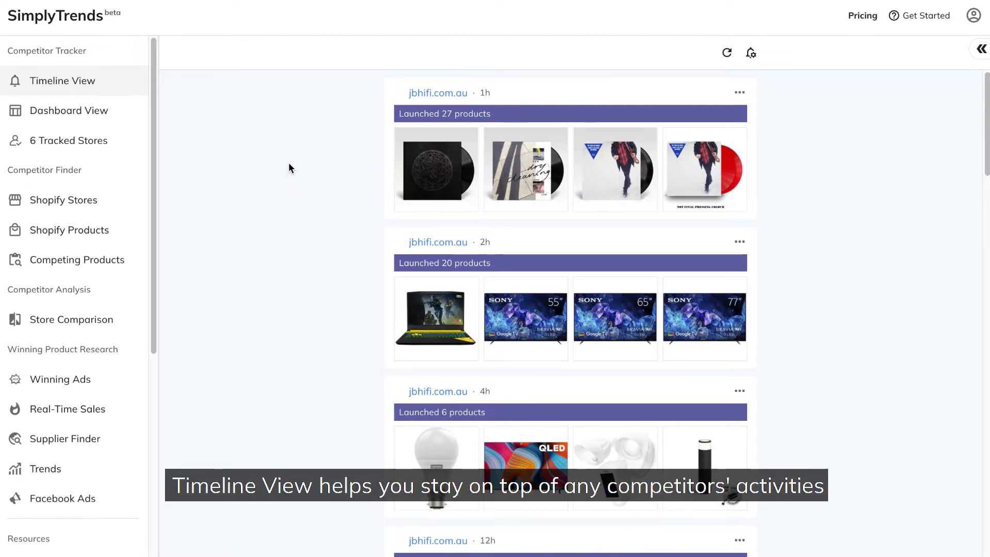
Step: Scroll the Timeline View feed down to older competitor activities
{"action": "scroll", "scroll_direction": "down", "scroll_amount": 3}
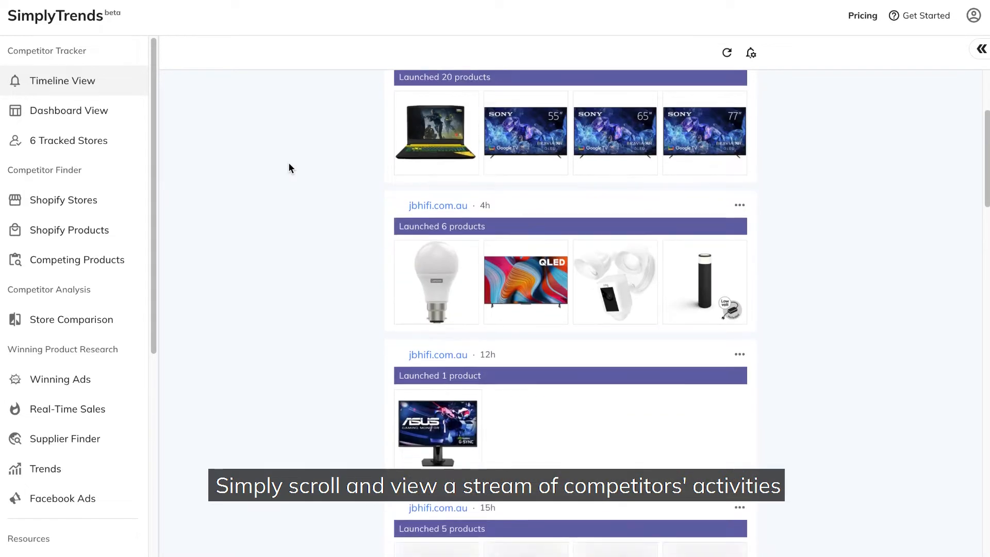
{"action": "scroll", "scroll_direction": "down", "scroll_amount": 3}
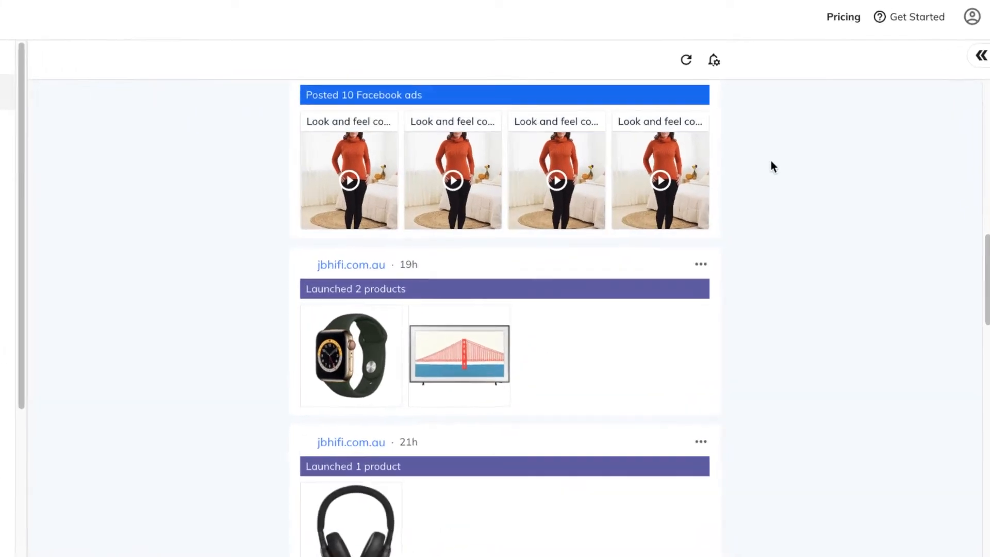
Step: Expand the Timeline Customizer and include TikTok Video Official and Product Update activities
{"action": "left_click", "coordinate": [982, 54]}
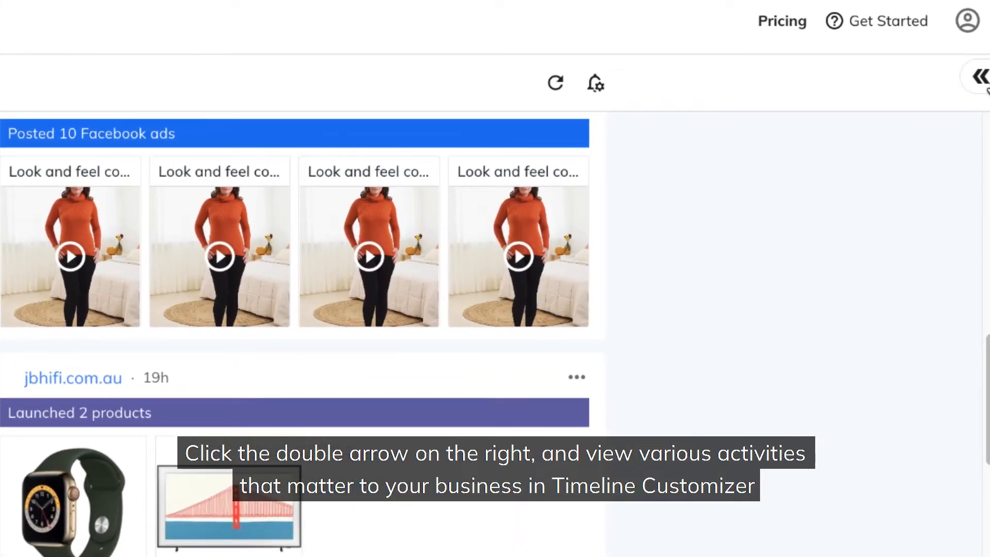
{"action": "left_click", "coordinate": [982, 76]}
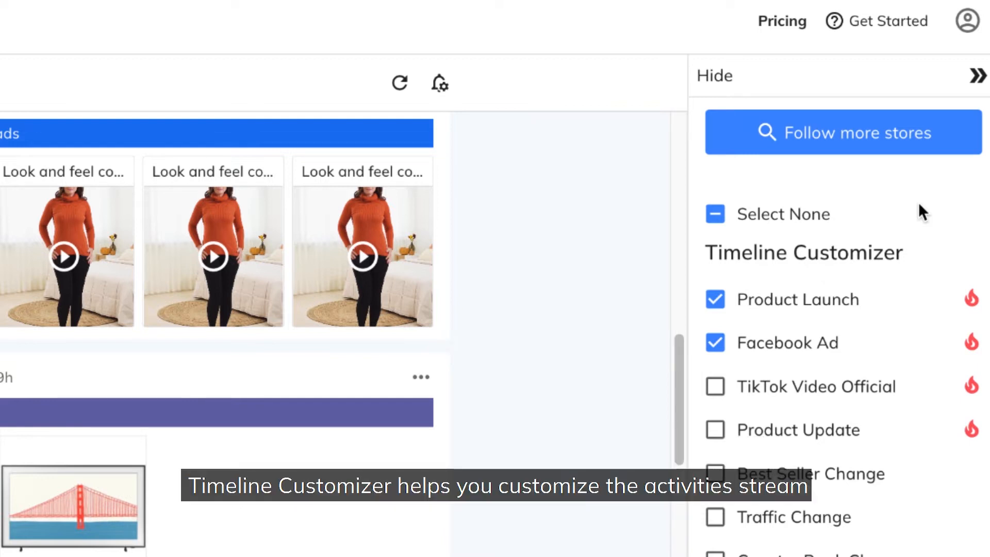
{"action": "mouse_move", "coordinate": [803, 315]}
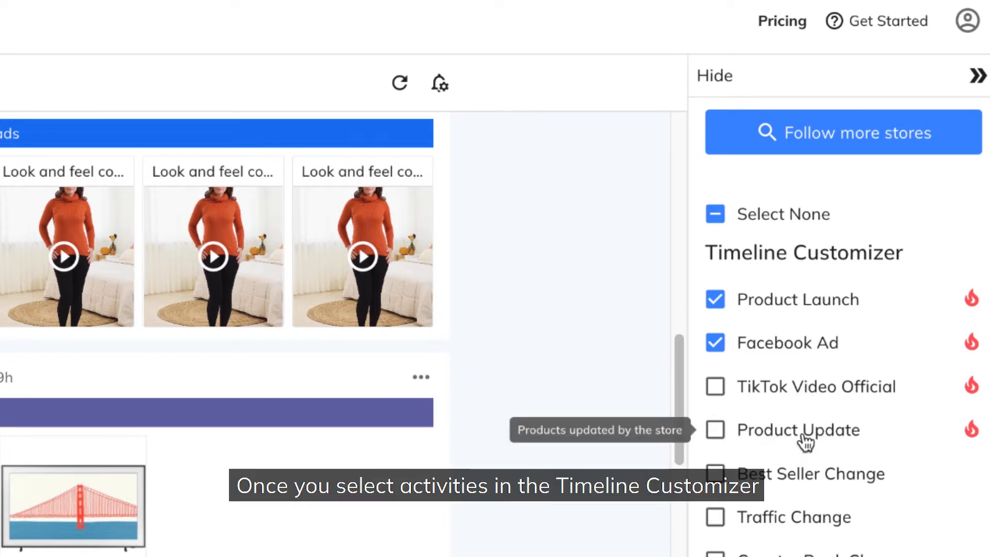
{"action": "left_click", "coordinate": [716, 386]}
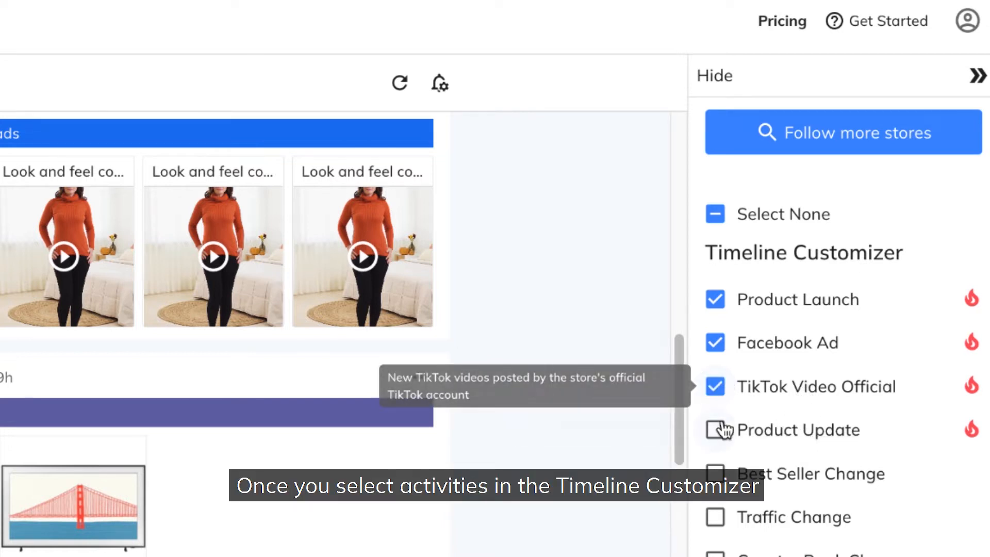
{"action": "left_click", "coordinate": [716, 429]}
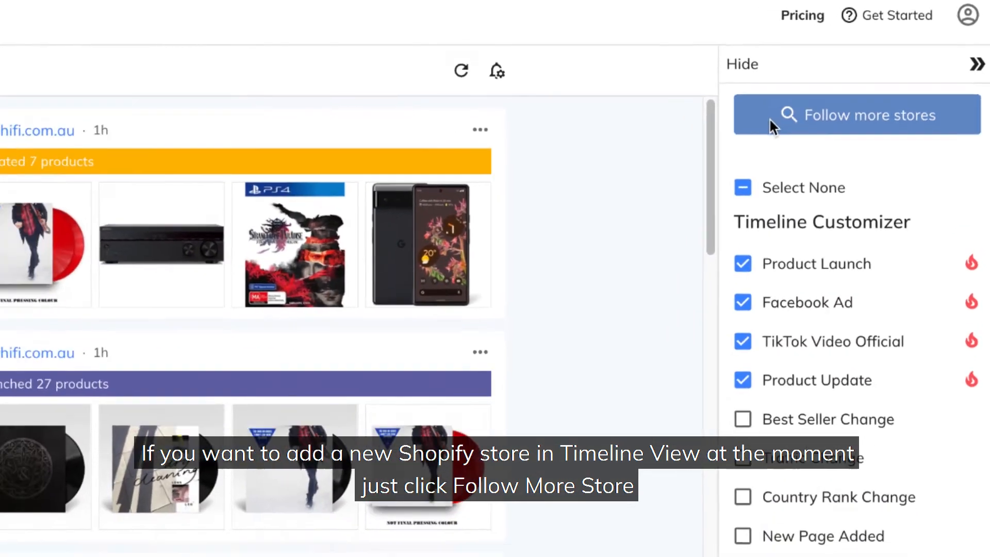
Step: Browse the Follow more stores popup and close it
{"action": "left_click", "coordinate": [857, 115]}
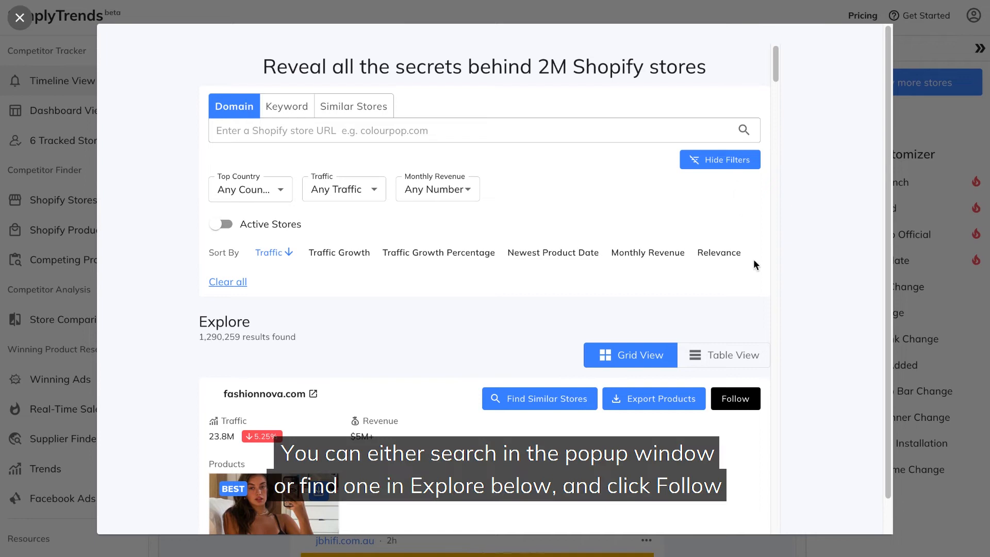
{"action": "scroll", "scroll_direction": "down", "scroll_amount": 3}
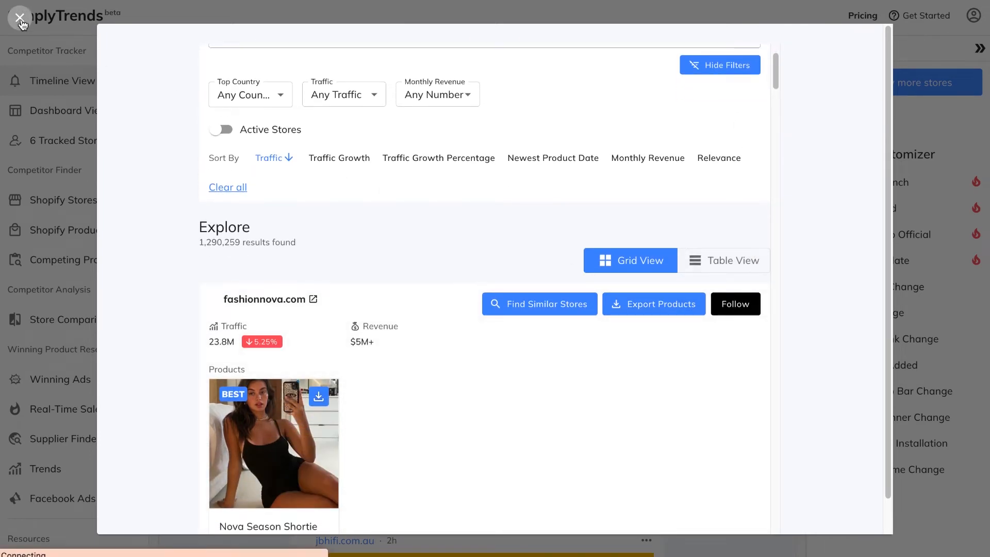
{"action": "left_click", "coordinate": [19, 17]}
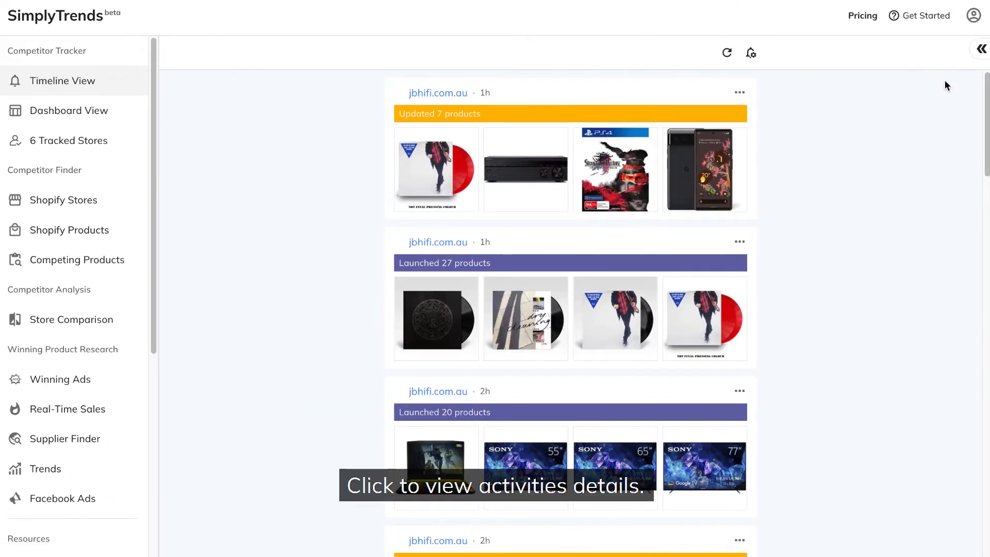
{"action": "mouse_move", "coordinate": [606, 113]}
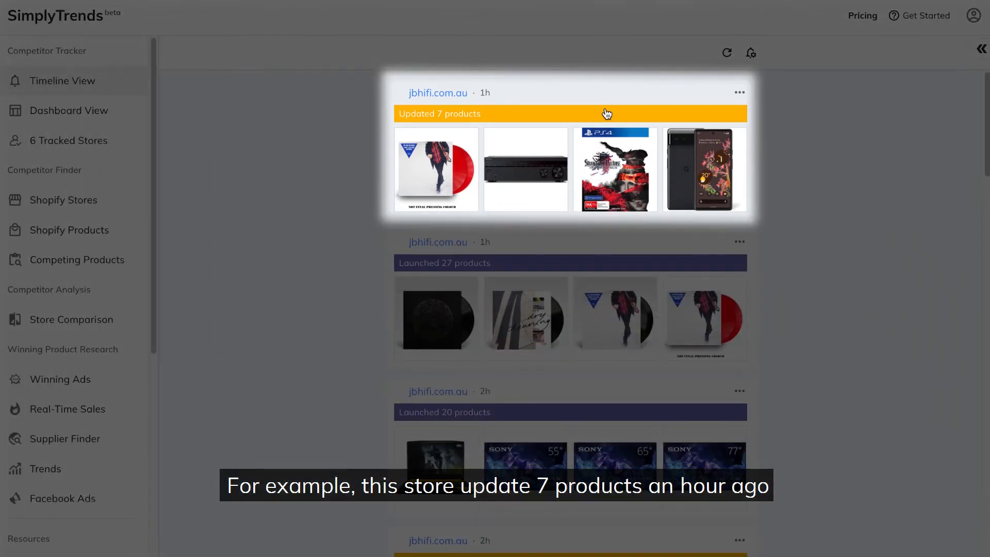
{"action": "left_click", "coordinate": [606, 114]}
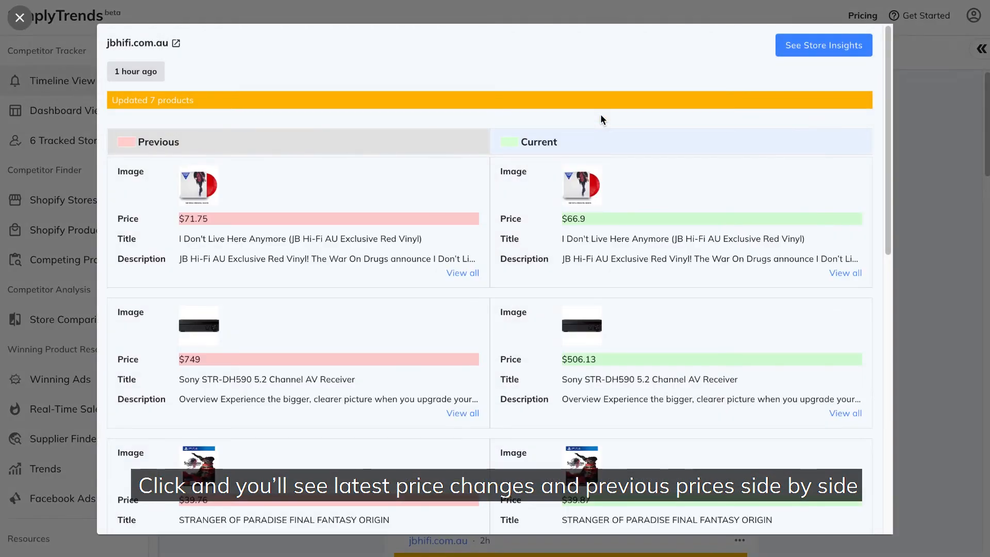
{"action": "scroll", "scroll_direction": "down", "scroll_amount": 3}
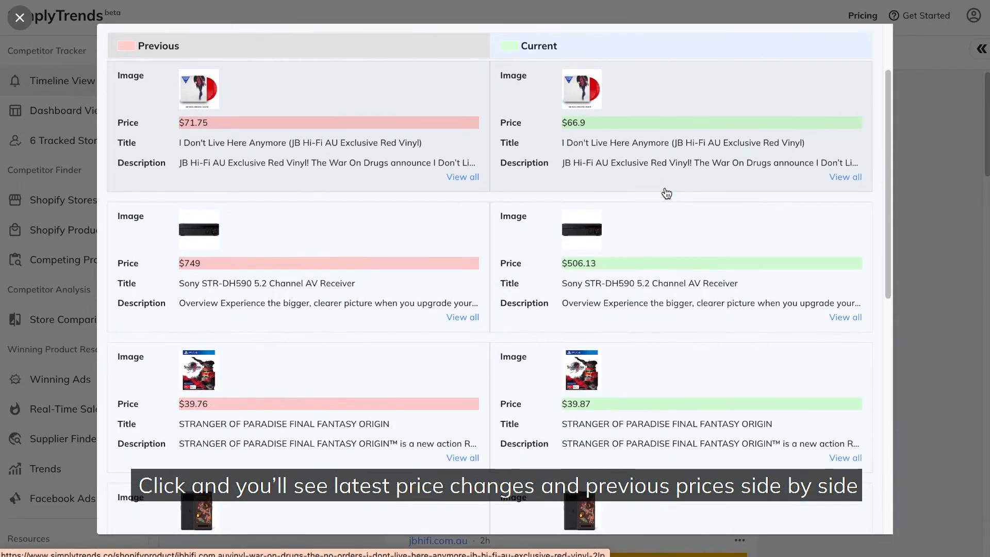
{"action": "scroll", "scroll_direction": "down", "scroll_amount": 3}
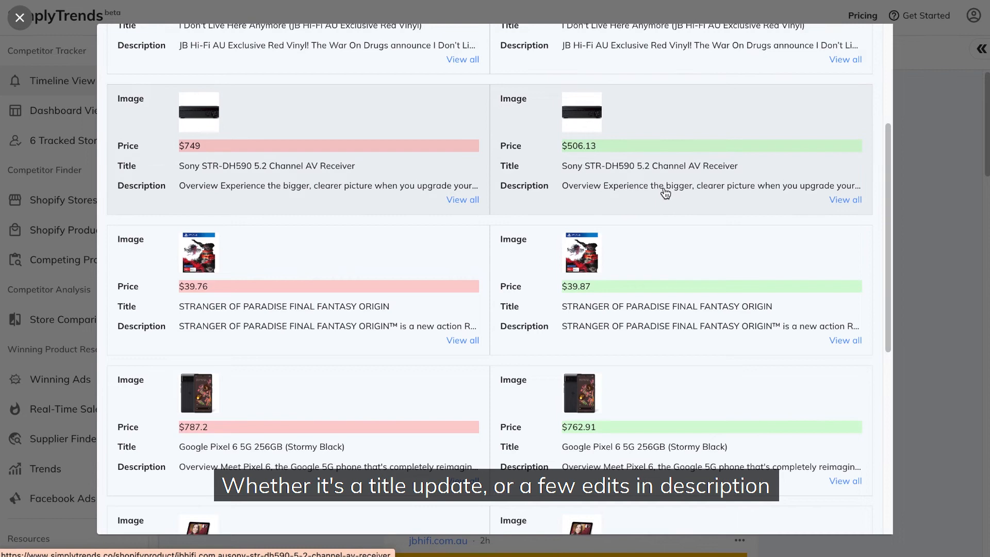
{"action": "mouse_move", "coordinate": [455, 160]}
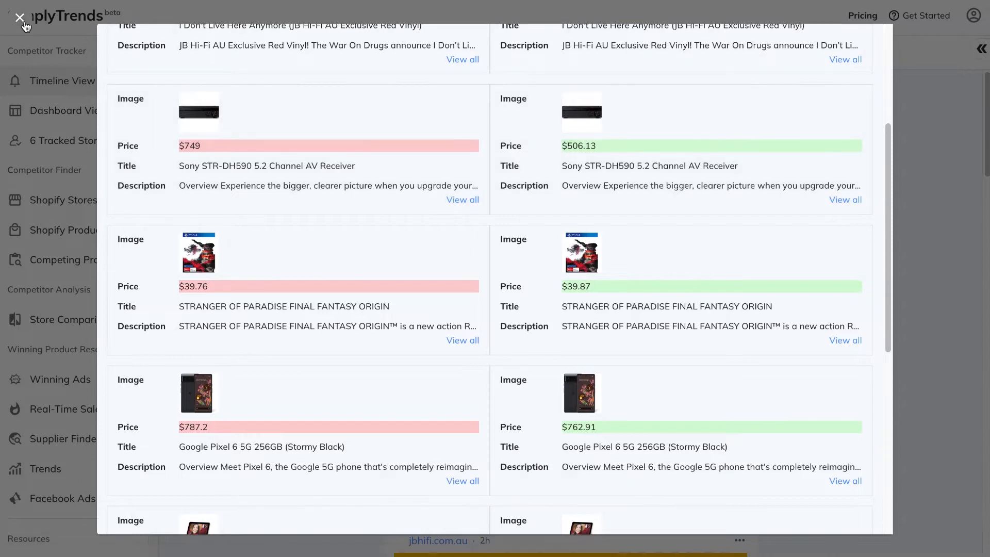
{"action": "left_click", "coordinate": [19, 19]}
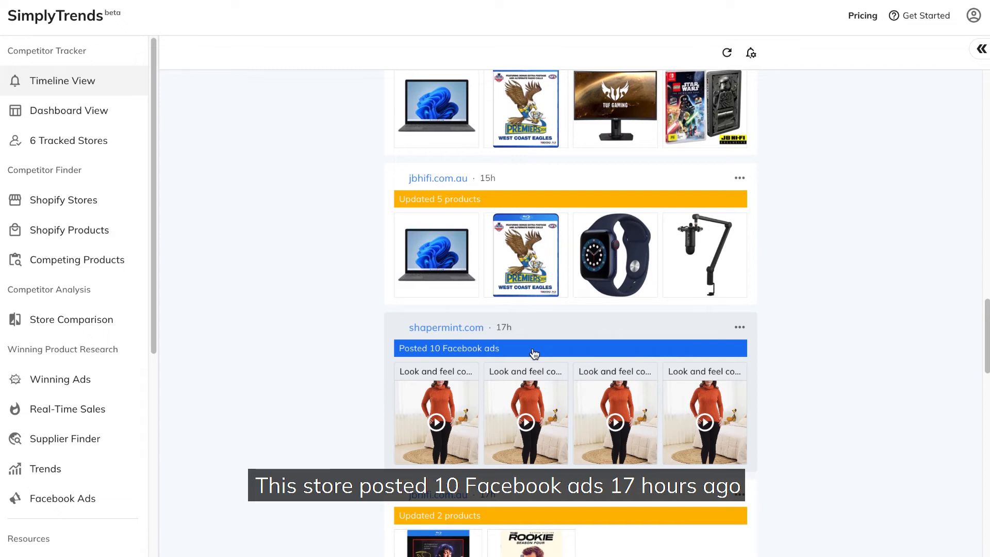
Step: View the shapermint.com Facebook ads details and download an ad's images and videos
{"action": "left_click", "coordinate": [534, 349]}
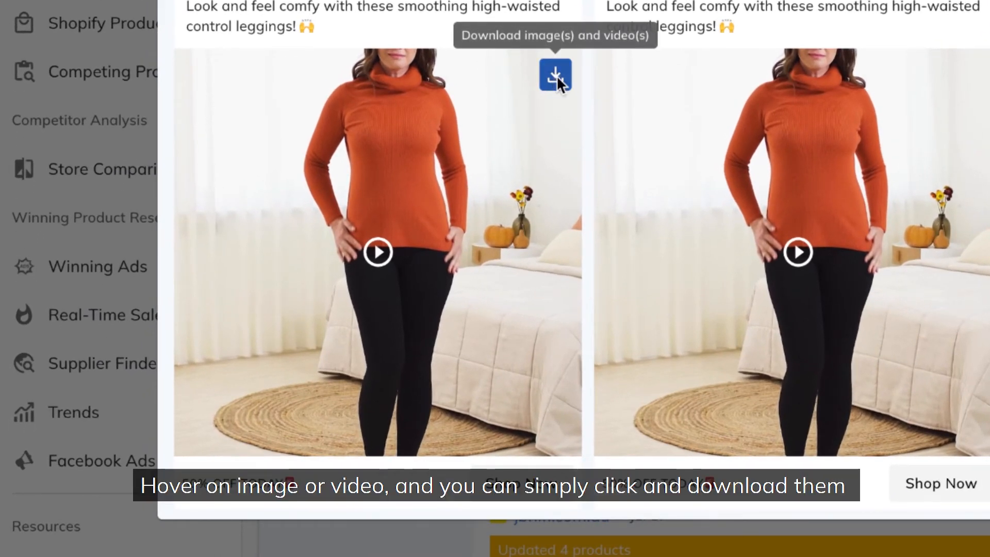
{"action": "left_click", "coordinate": [555, 76]}
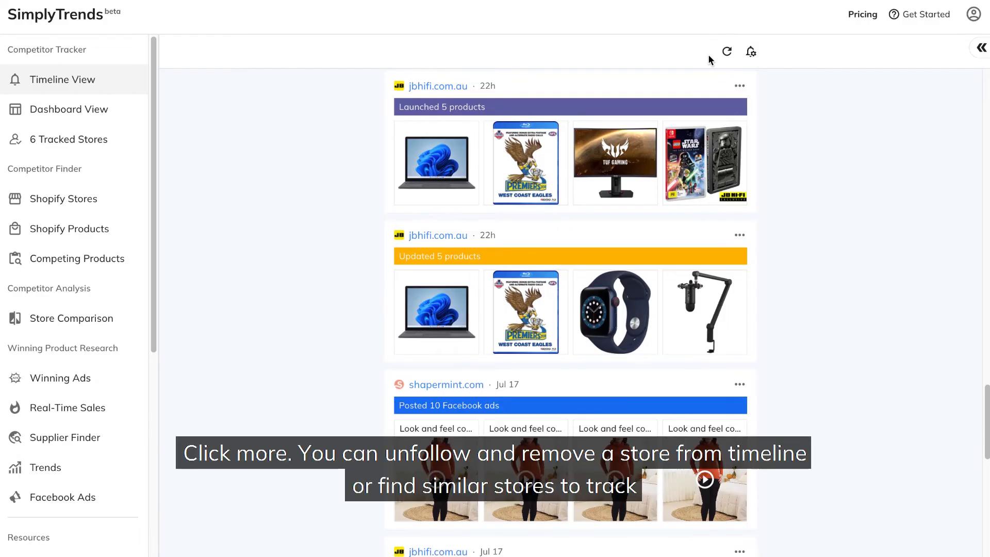
{"action": "left_click", "coordinate": [740, 85]}
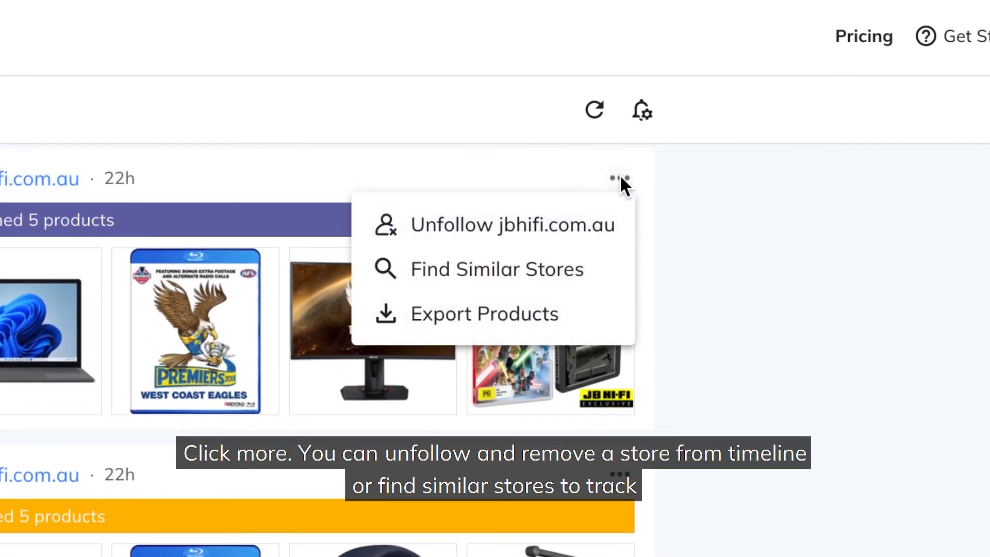
{"action": "mouse_move", "coordinate": [605, 256]}
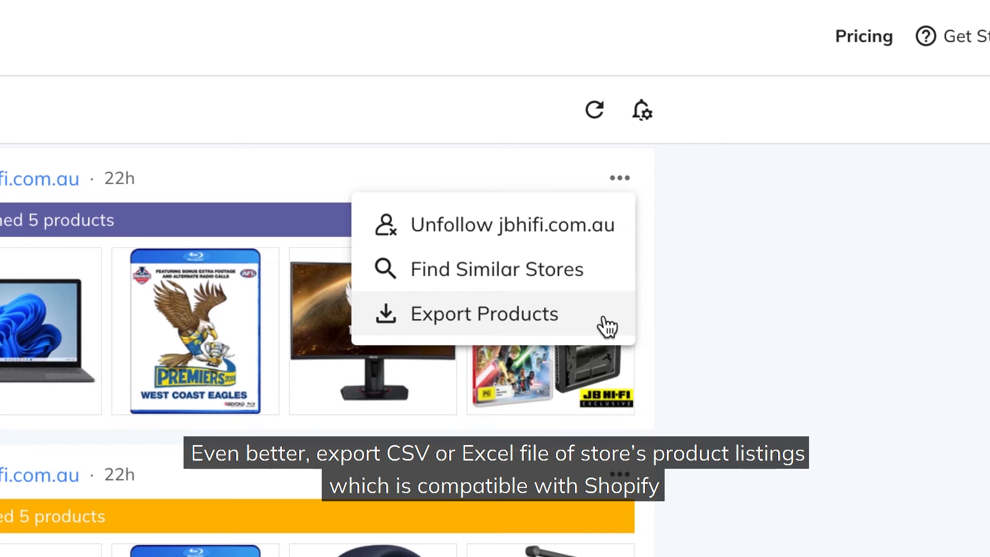
{"action": "mouse_move", "coordinate": [723, 285]}
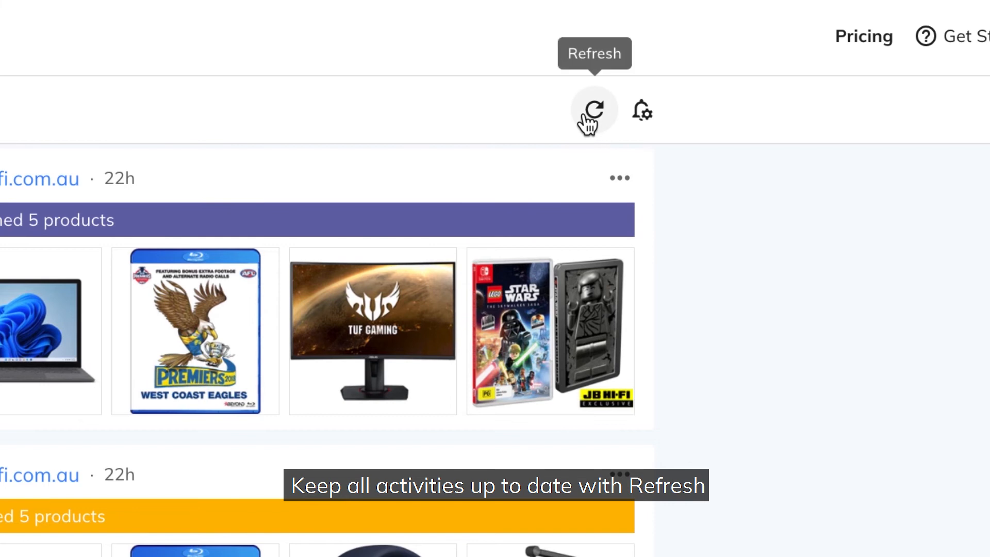
Step: Refresh the timeline for the latest activities and go to push notification settings
{"action": "left_click", "coordinate": [594, 109]}
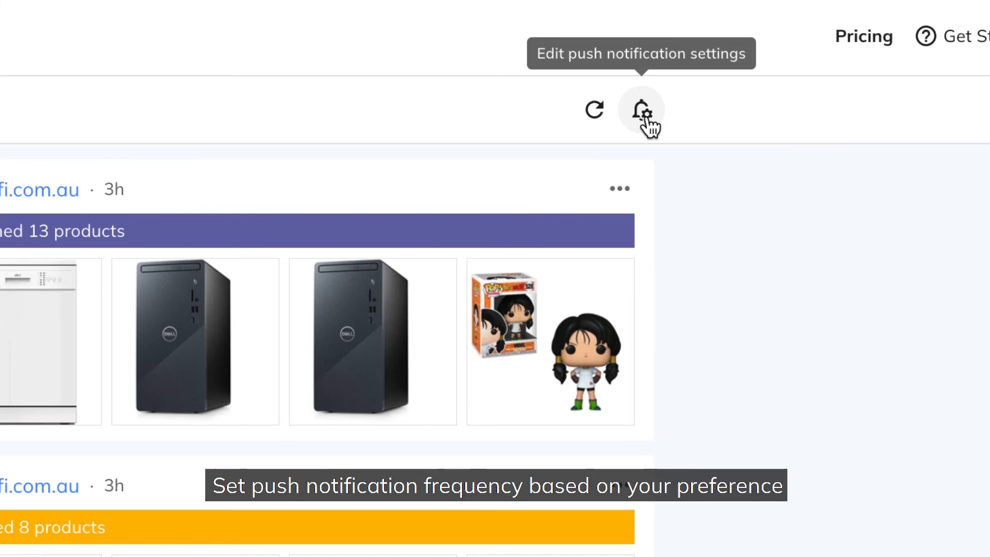
{"action": "left_click", "coordinate": [641, 109]}
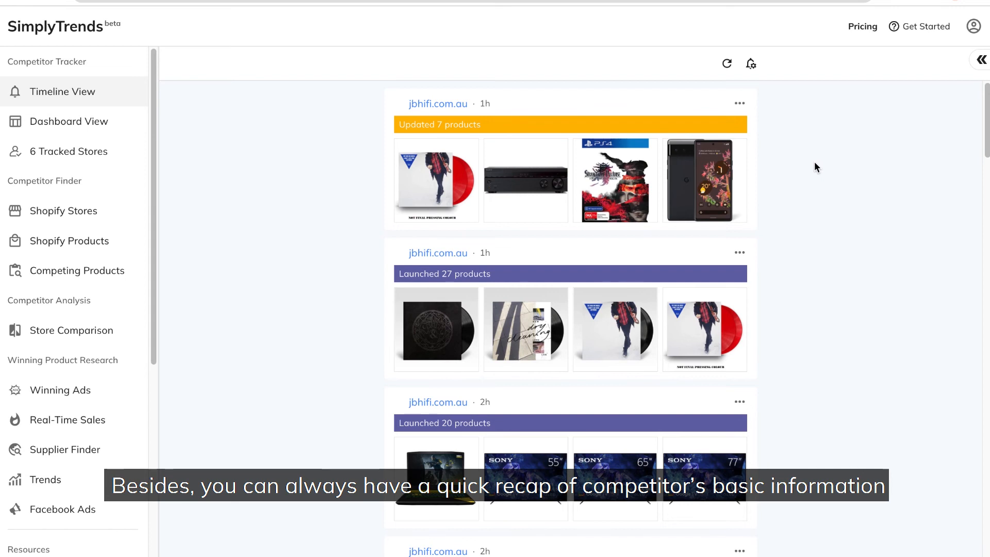
{"action": "mouse_move", "coordinate": [483, 81]}
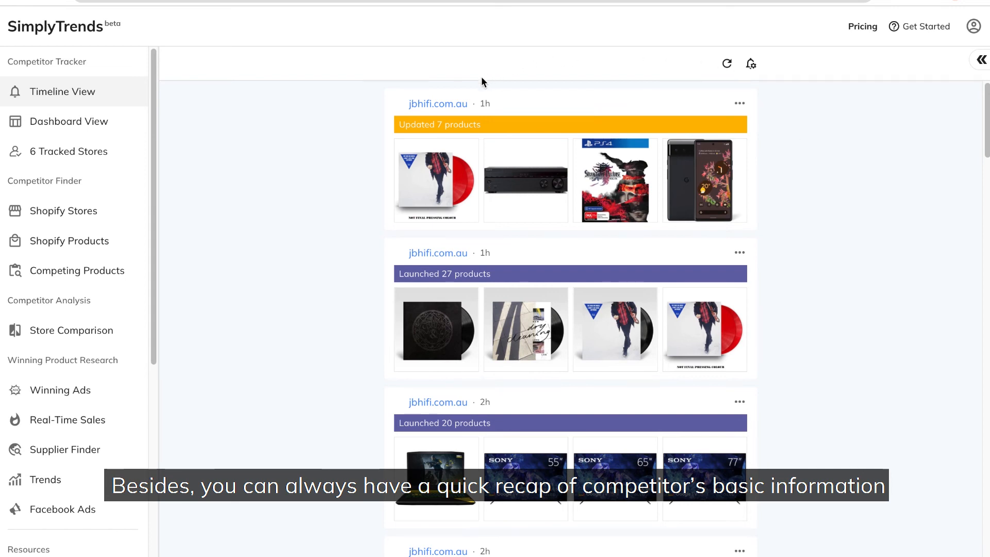
{"action": "mouse_move", "coordinate": [452, 106]}
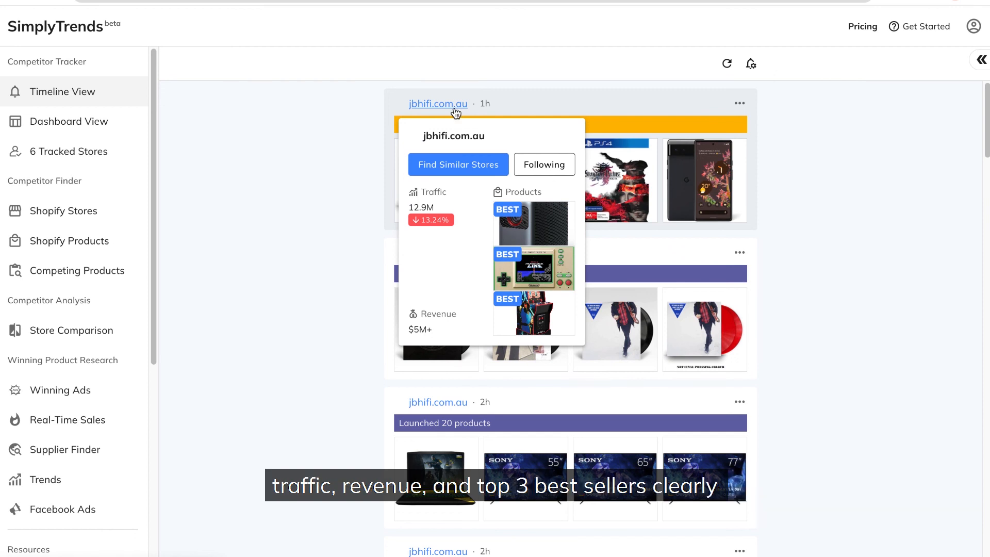
{"action": "mouse_move", "coordinate": [462, 290]}
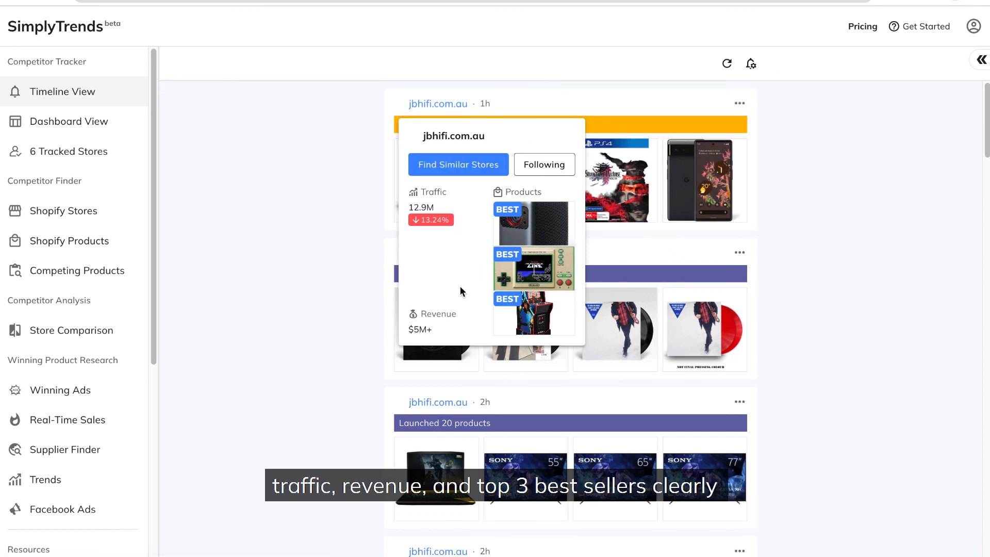